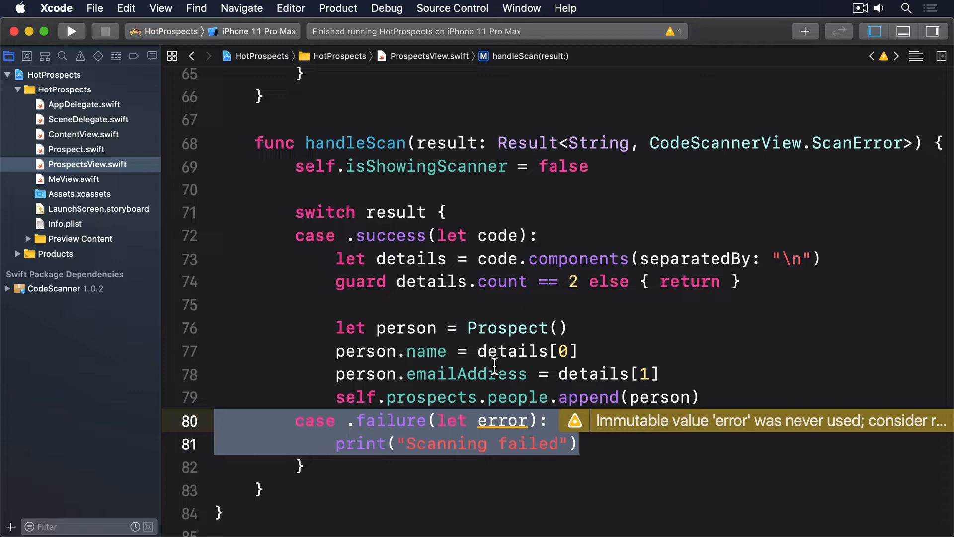
Add a .contextMenu Button labelled 'Mark Uncontacted'/'Mark Contacted' by isContacted that calls prospect.isContacted.toggle().
scroll("up", 3)
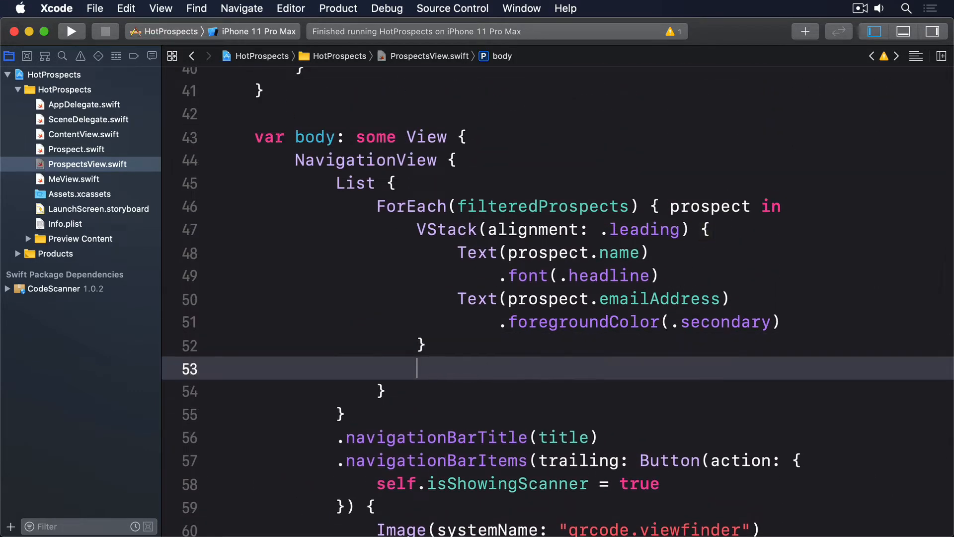
type(".contextMenu {")
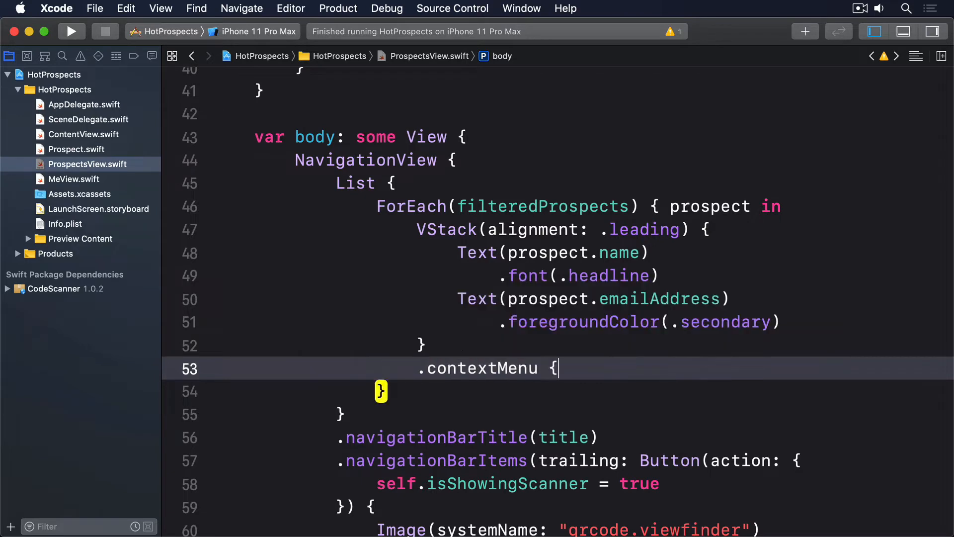
type("Button(prospect.isContacted ? \"")
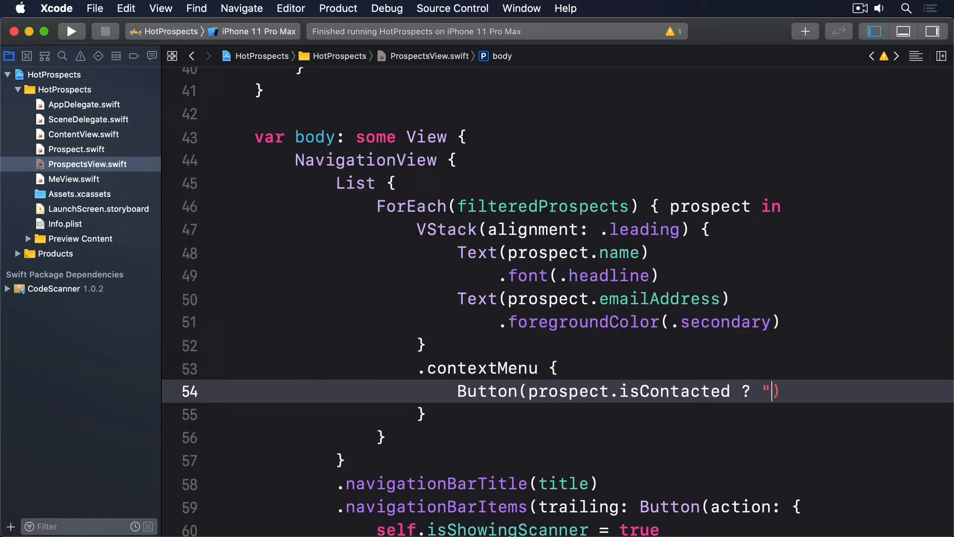
type("Mark Uncontacted")
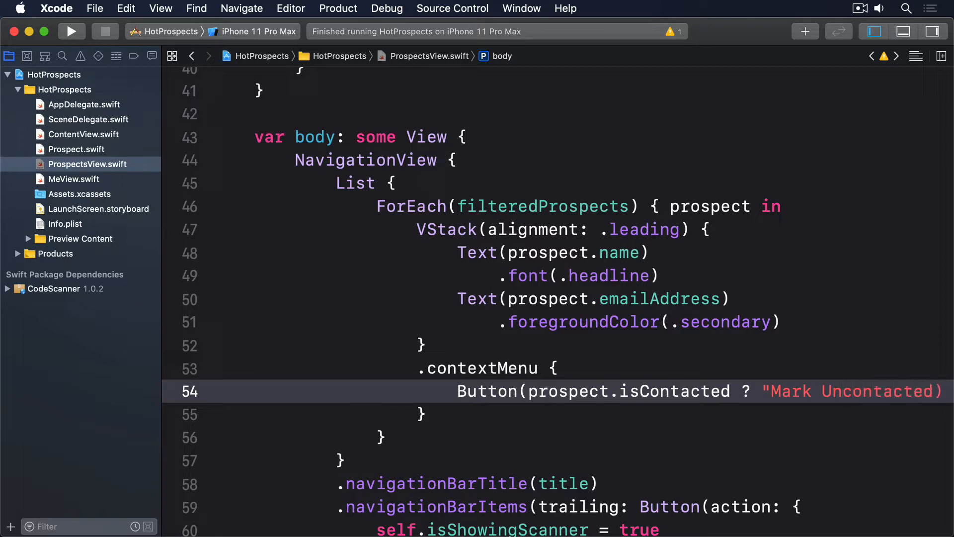
type(": \"Mark Con")
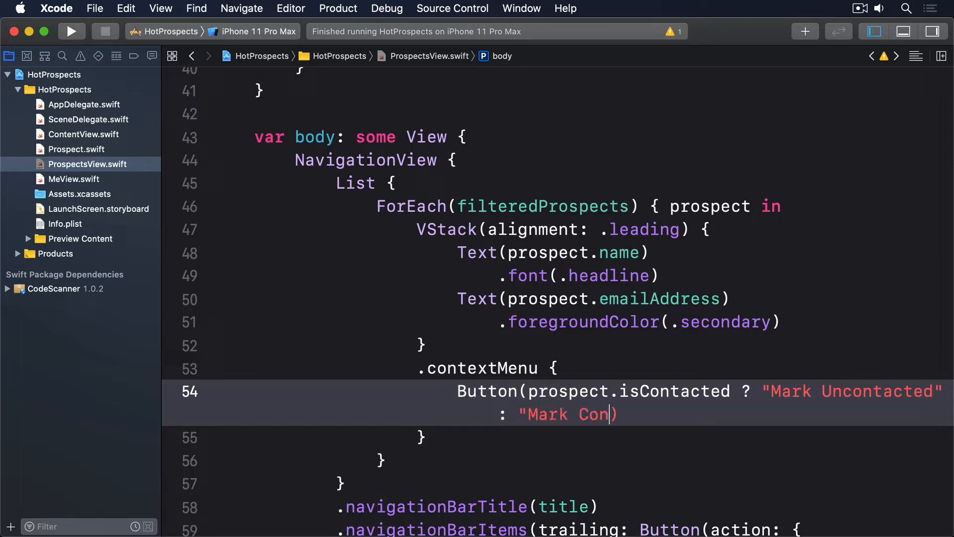
type("tacted\")")
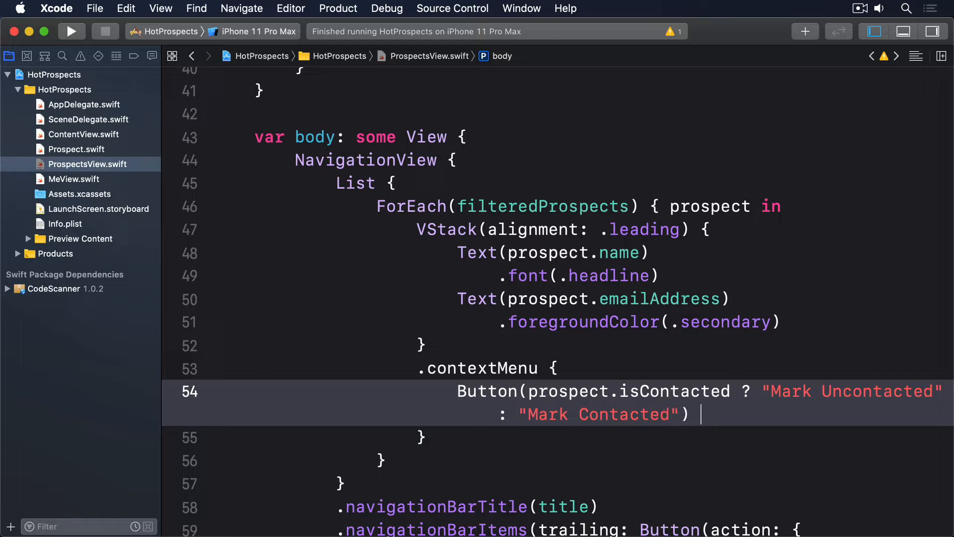
type("prospect.isContacted.to")
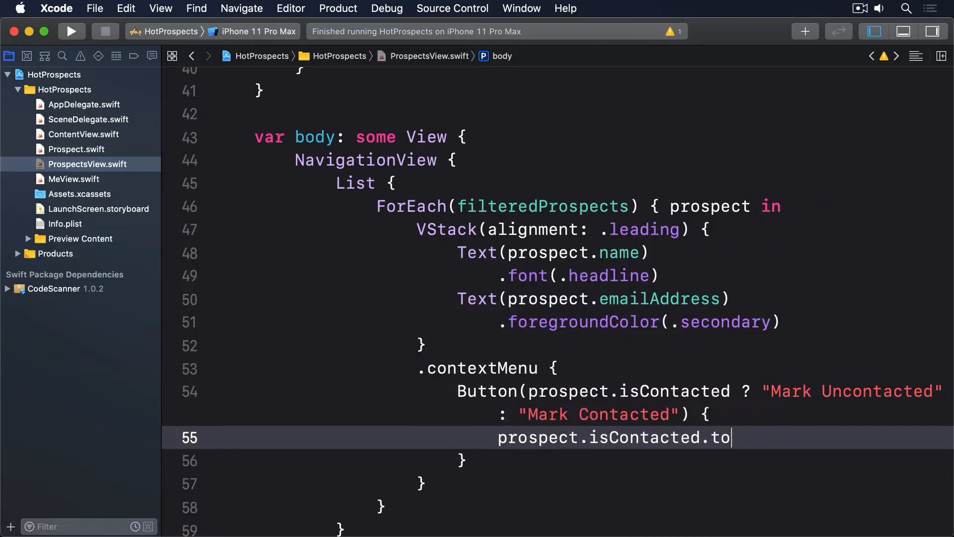
type("ggle()")
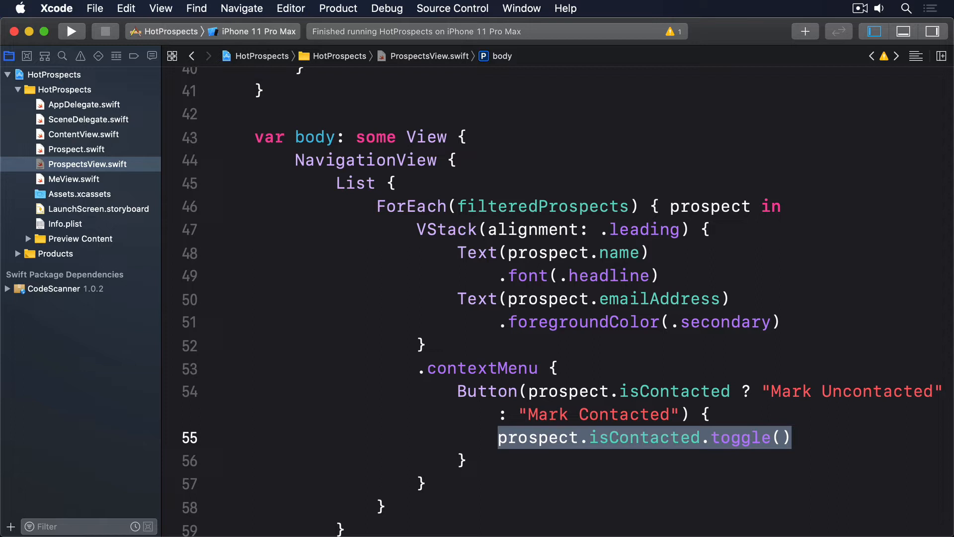
mouse_move(151, 192)
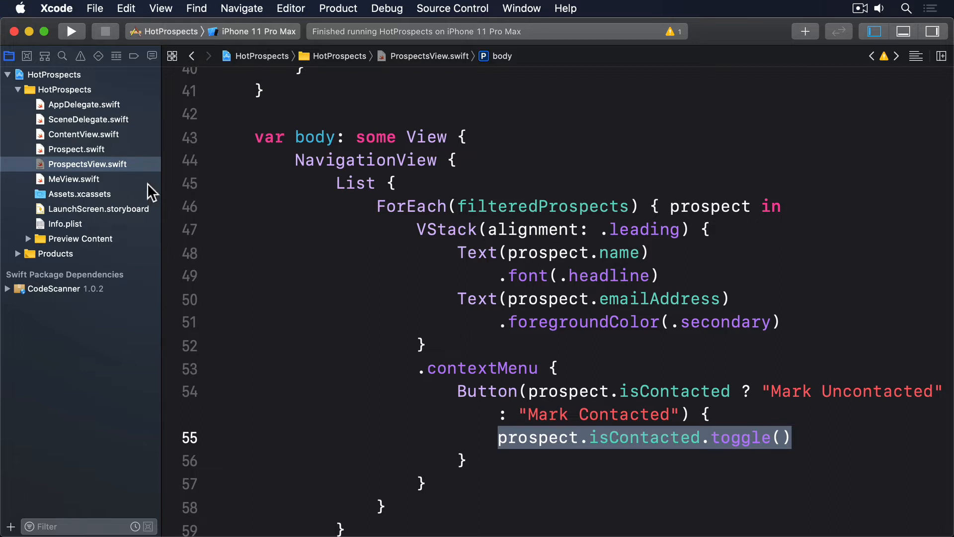
In Prospect.swift, add func toggle(_ prospect: Prospect) calling objectWillChange.send() before flipping isContacted.
left_click(76, 149)
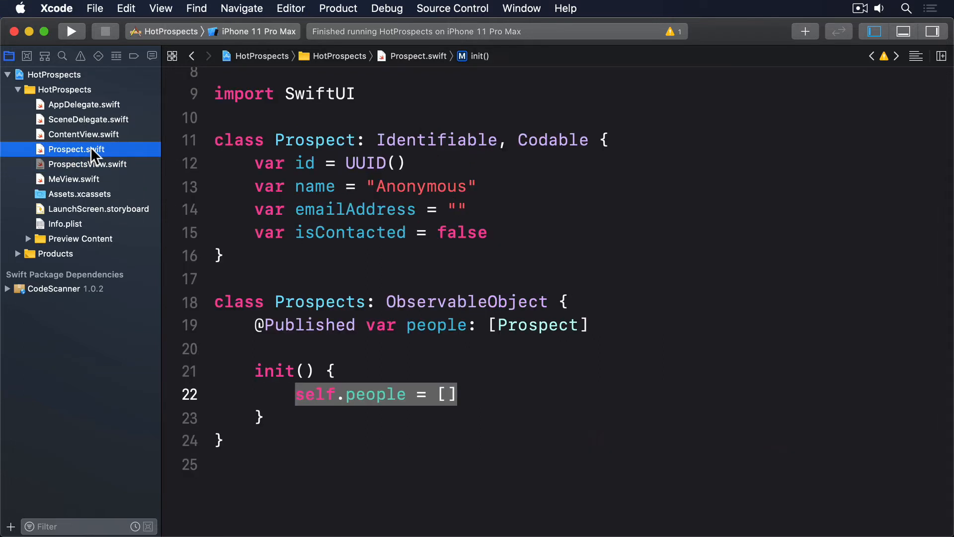
mouse_move(323, 427)
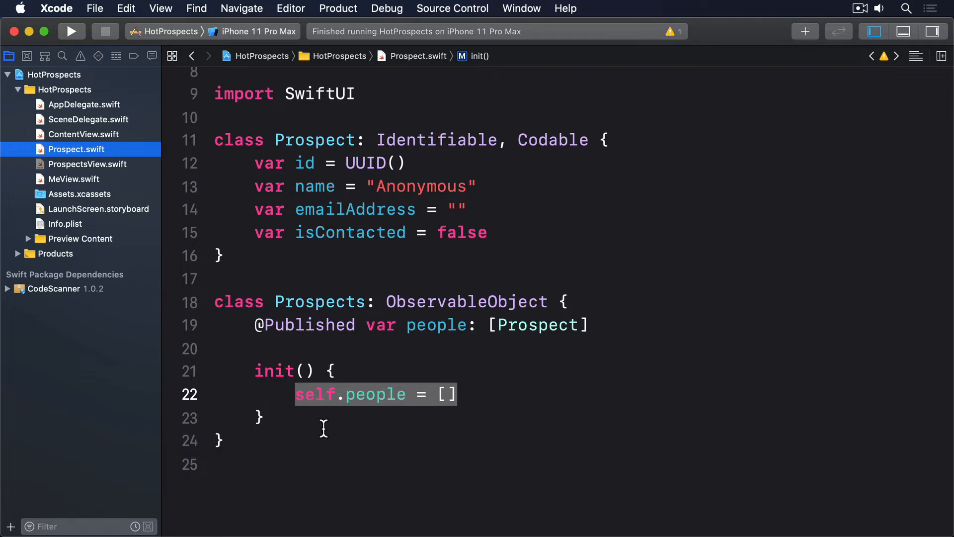
left_click(261, 312)
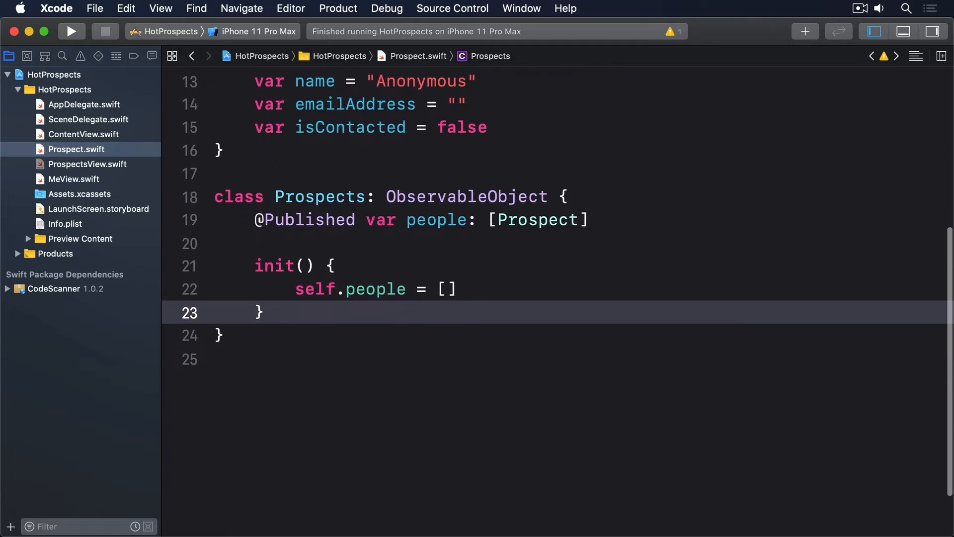
type("func toggle(_ pr")
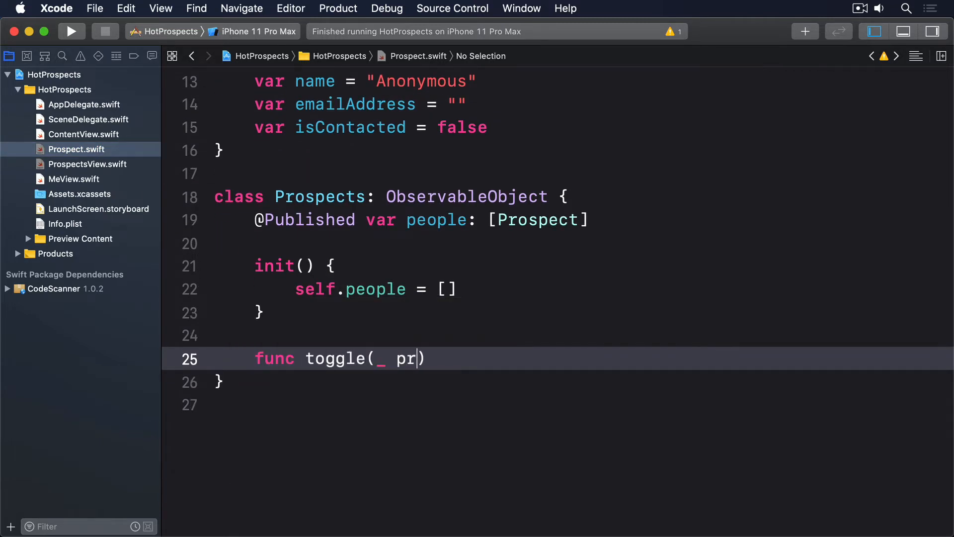
type("ospect: Prospect) {")
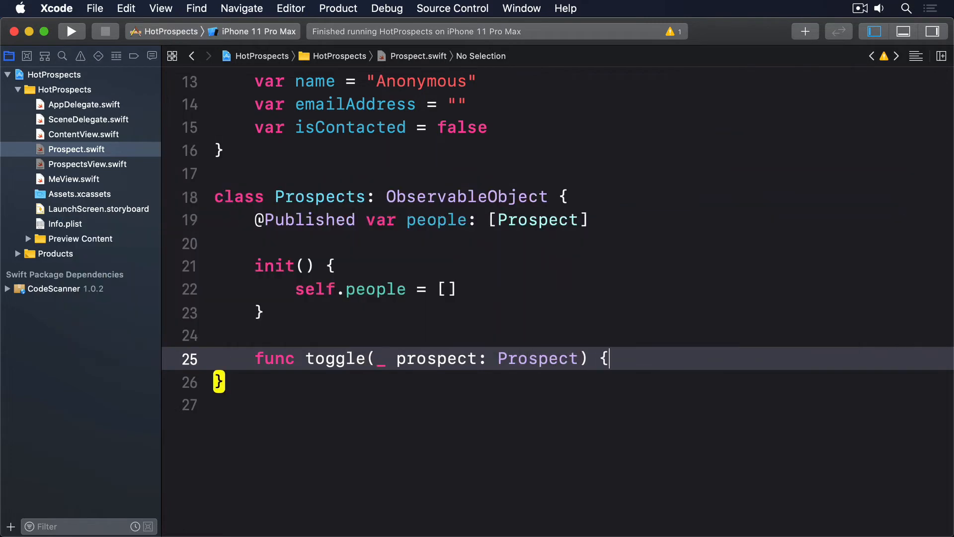
type("objectWillChange.send(")
type("prospect.isContacted.toggle()")
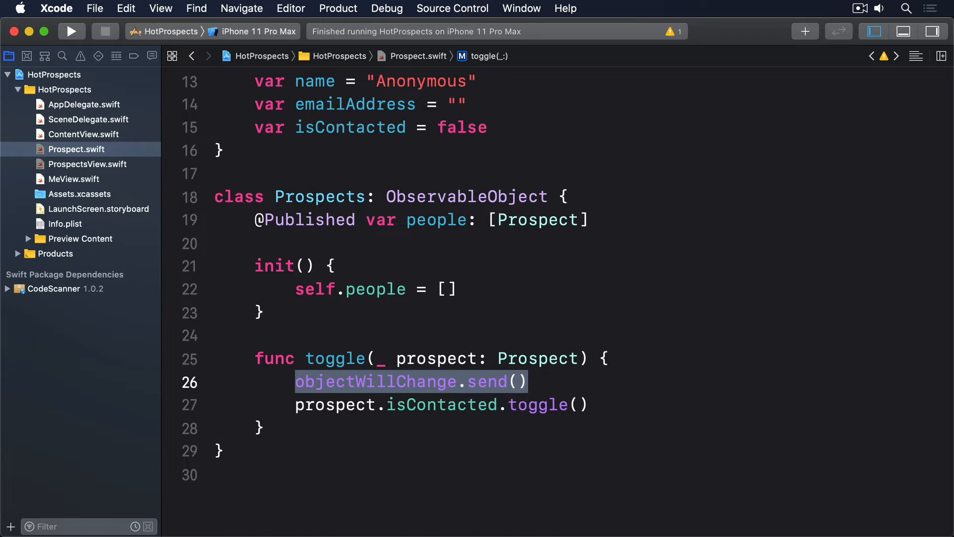
Replace the button action in ProspectsView with self.prospects.toggle(prospect) and run the app.
left_click(87, 164)
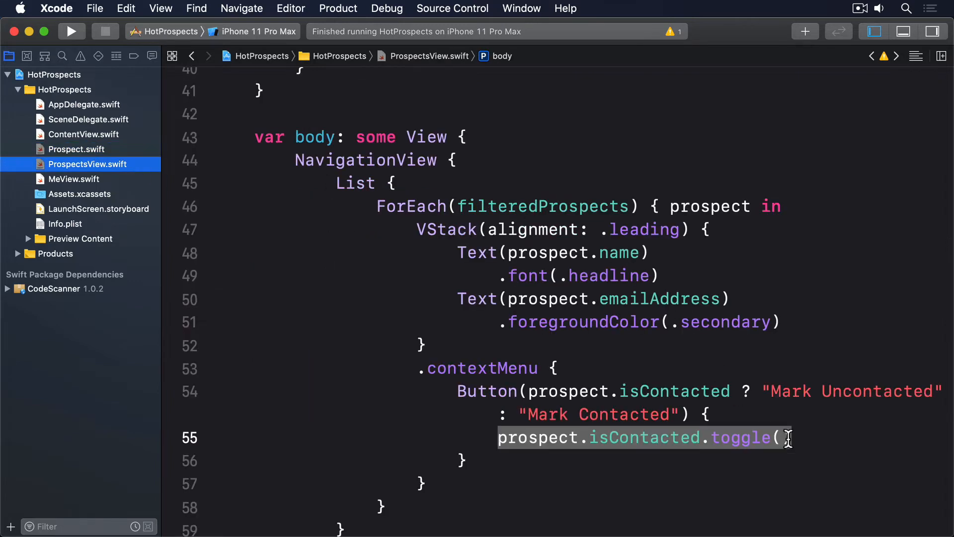
type("s")
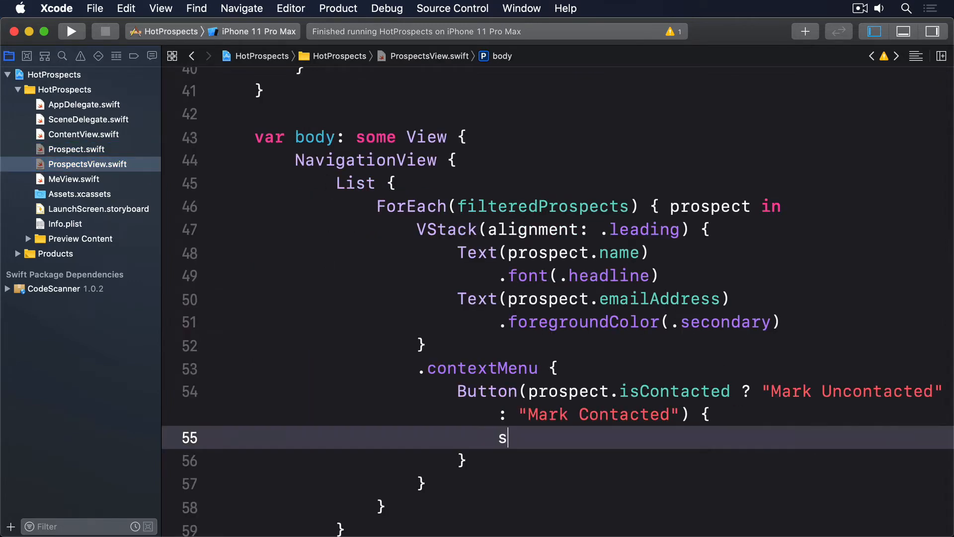
type("elf.prospects.to")
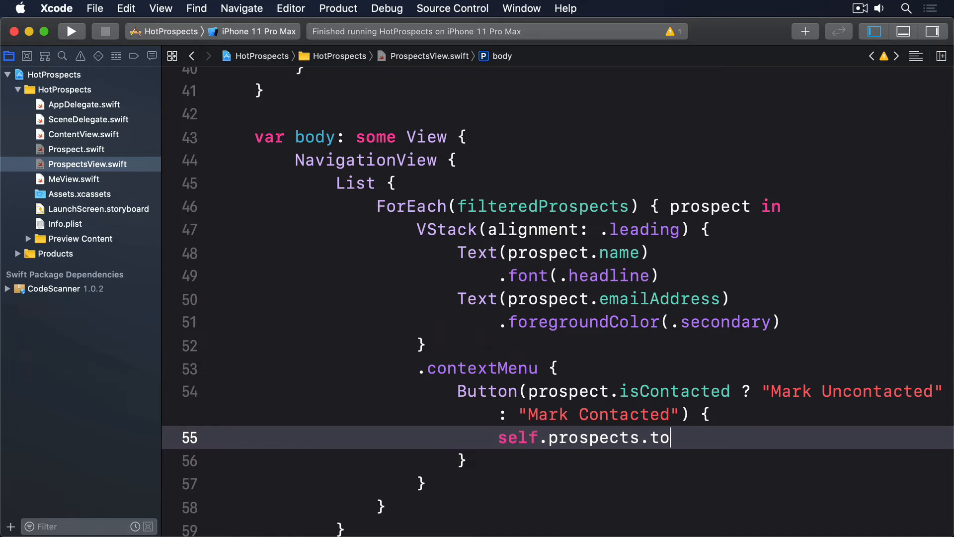
type("ggle(prospect)")
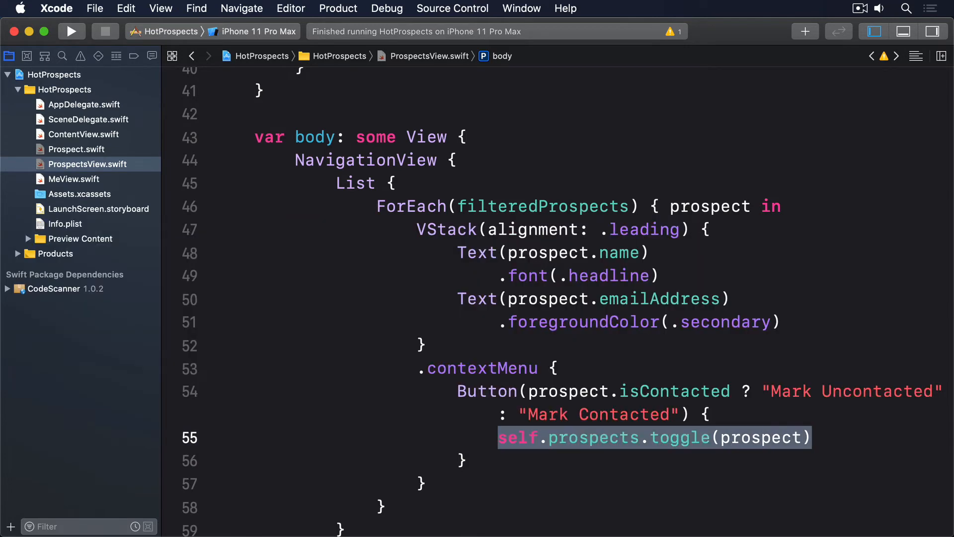
left_click(71, 31)
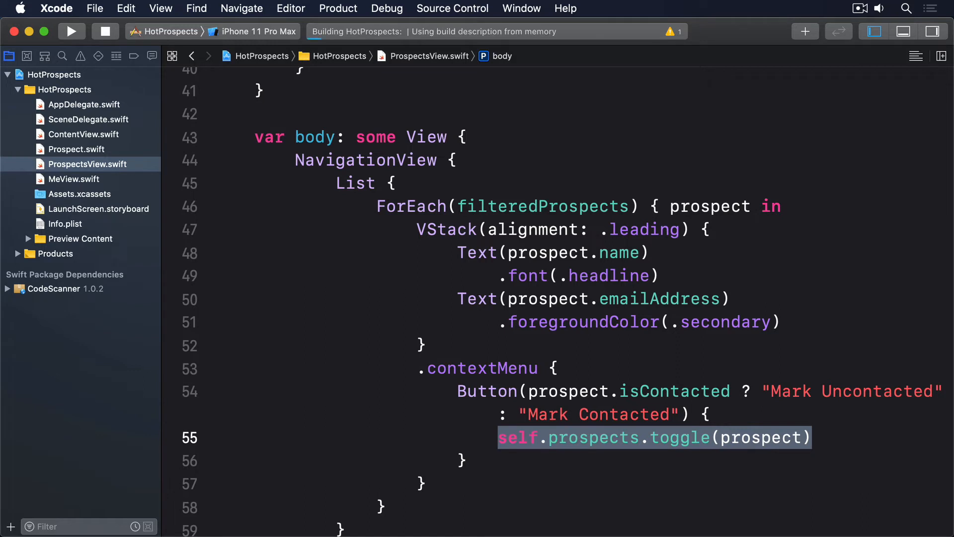
Scan in simulated prospect data, mark it contacted, check the Contacted tab, then mark it uncontacted again.
left_click(71, 31)
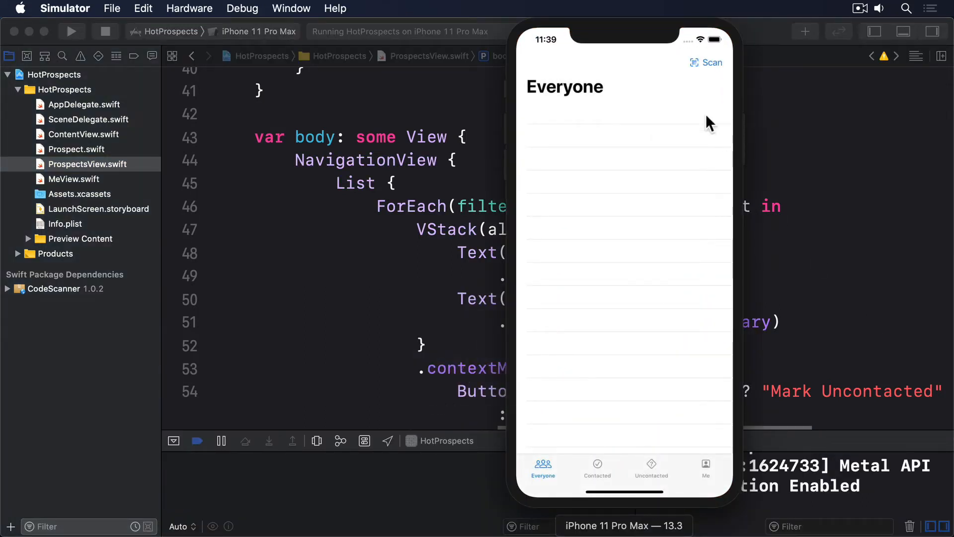
left_click(705, 62)
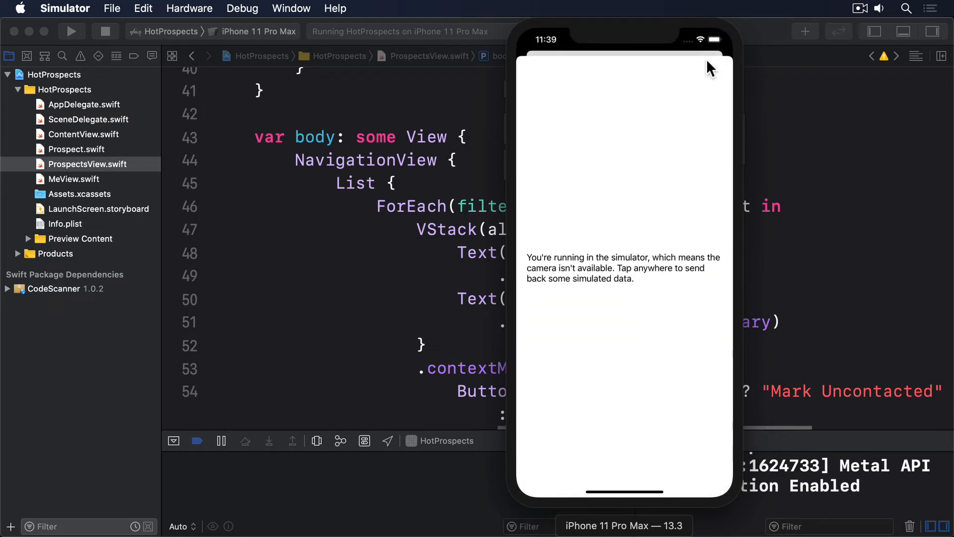
left_click(624, 267)
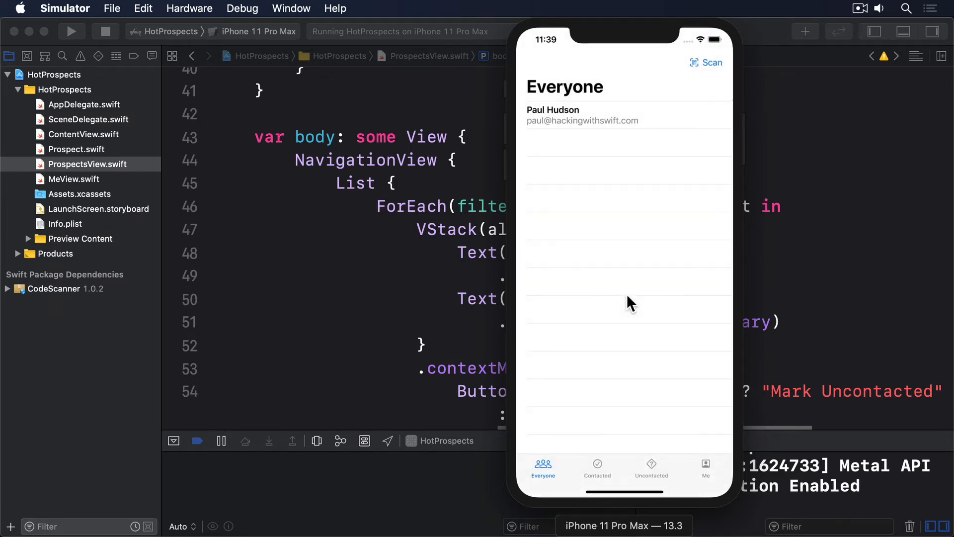
mouse_move(610, 129)
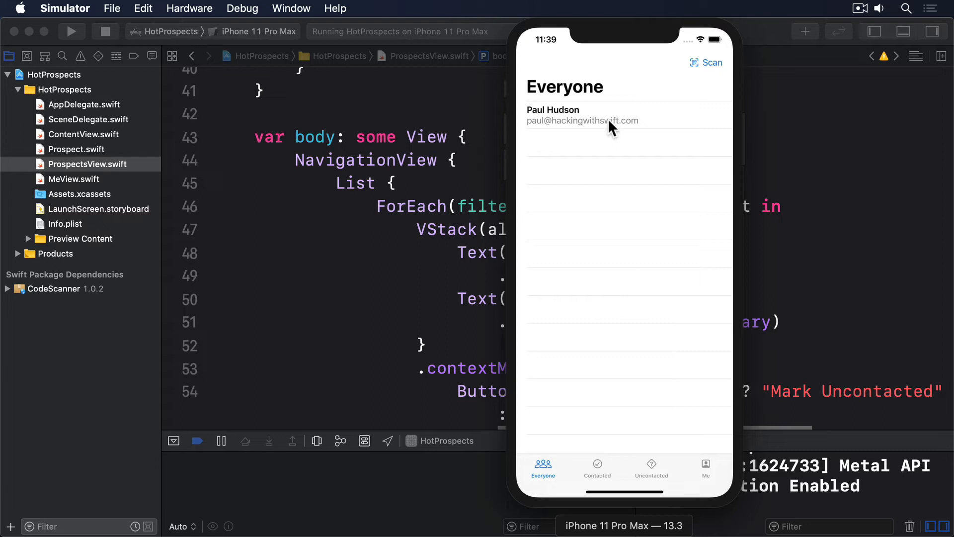
mouse_move(611, 161)
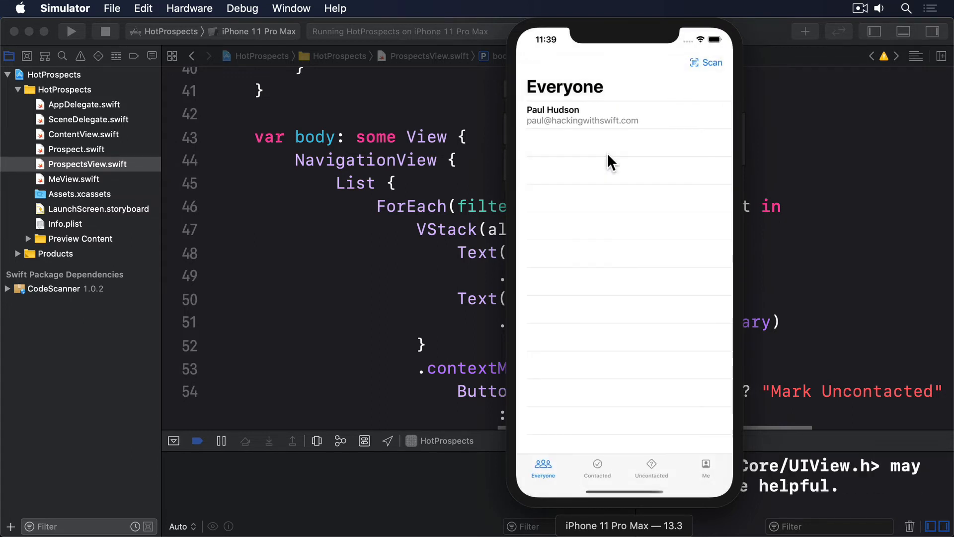
left_click(598, 469)
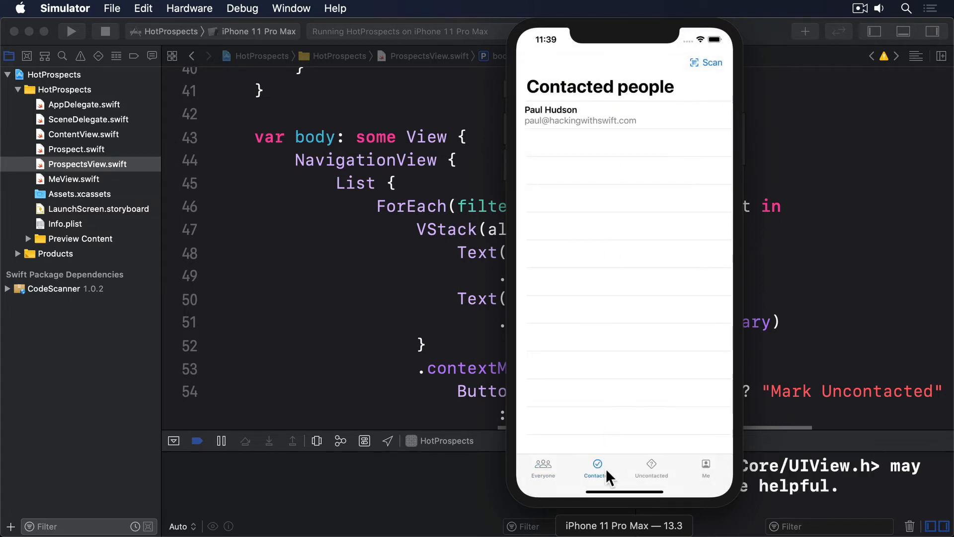
left_click(650, 468)
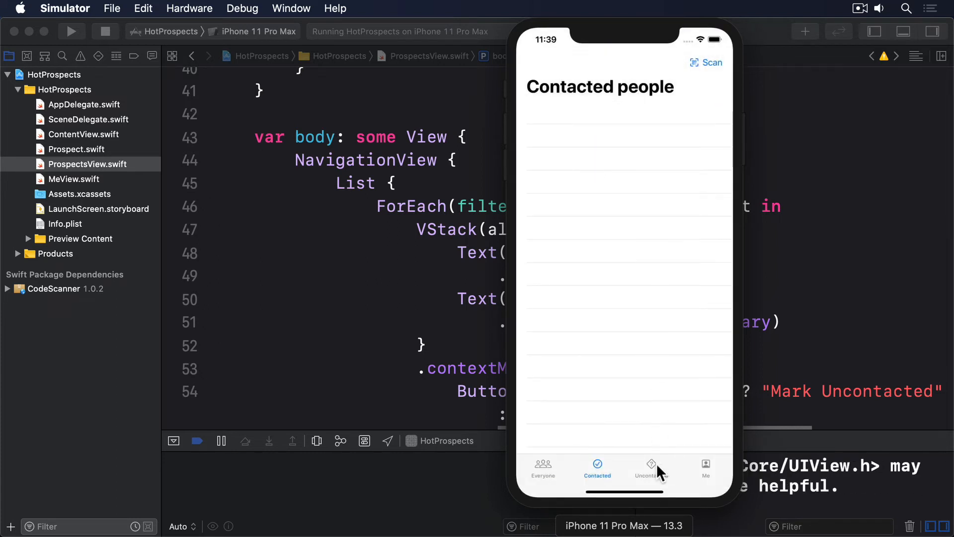
left_click(650, 468)
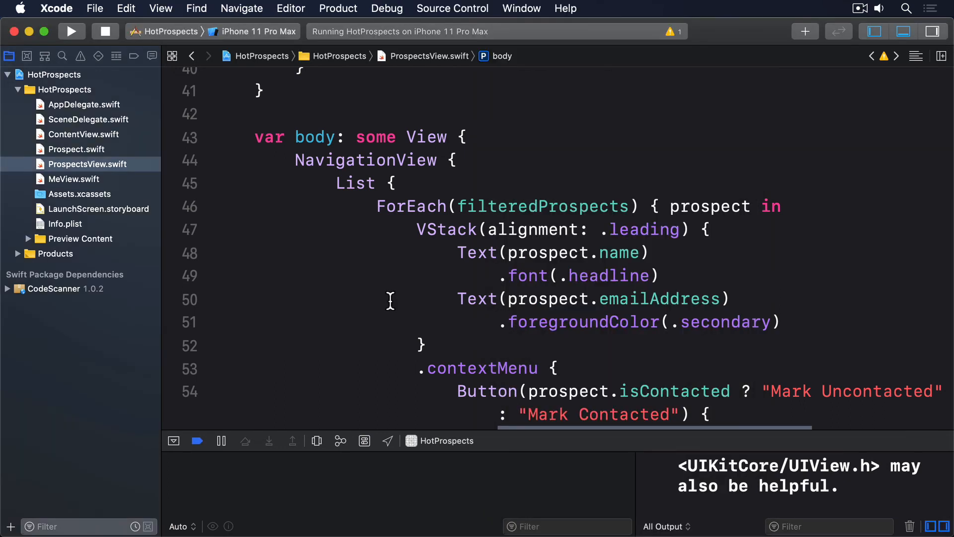
Declare isContacted in Prospect.swift as fileprivate(set) var.
left_click(77, 149)
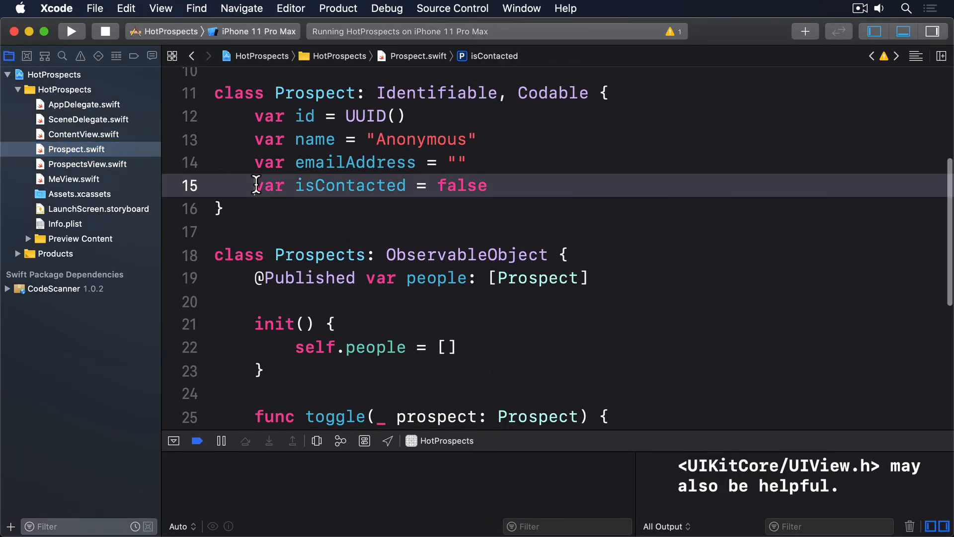
type("fileprivate(set)")
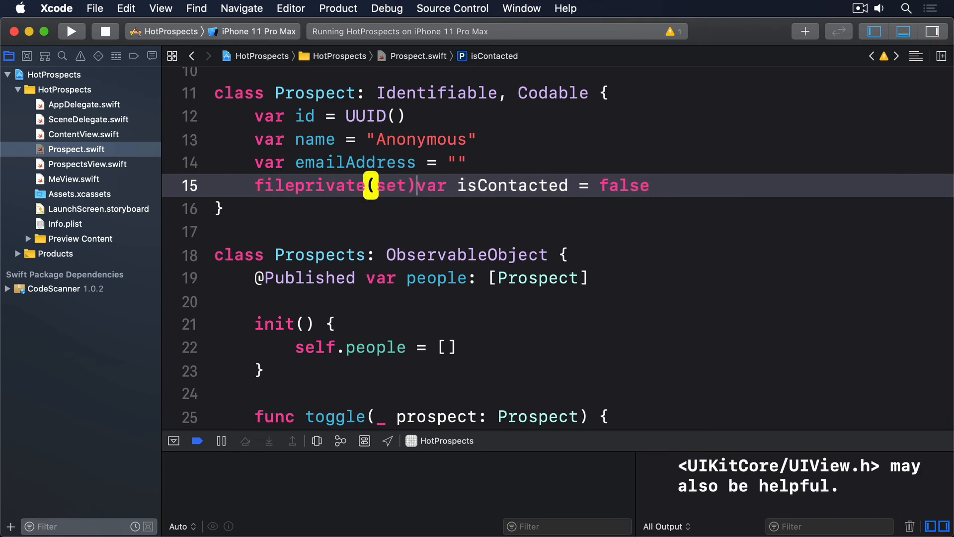